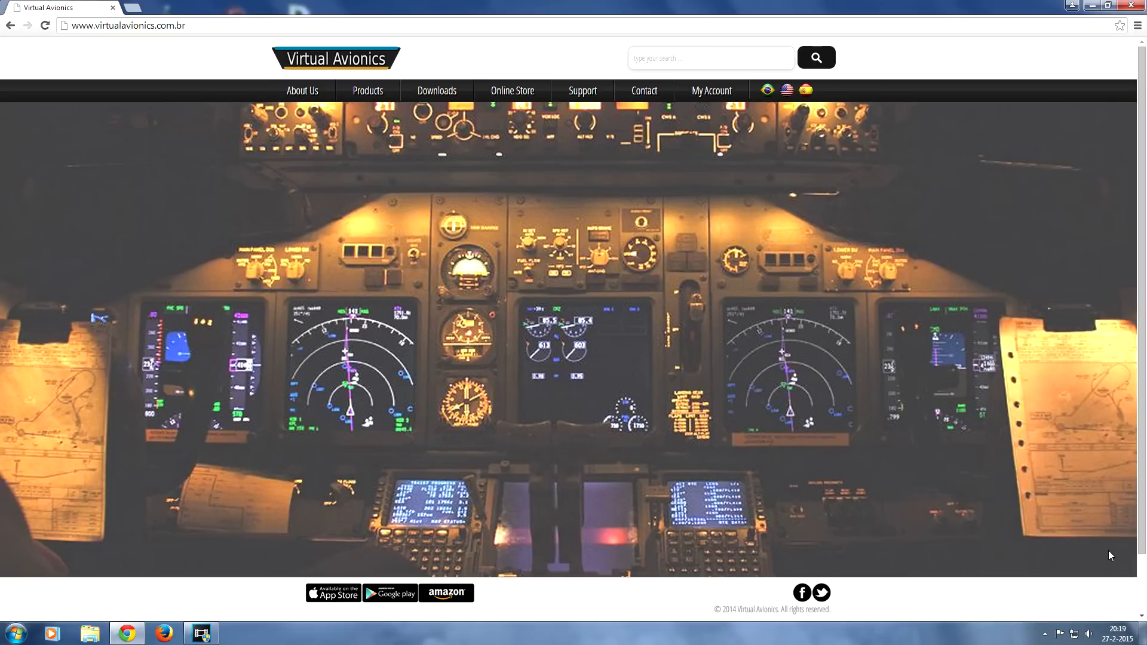
pyautogui.moveTo(482, 351)
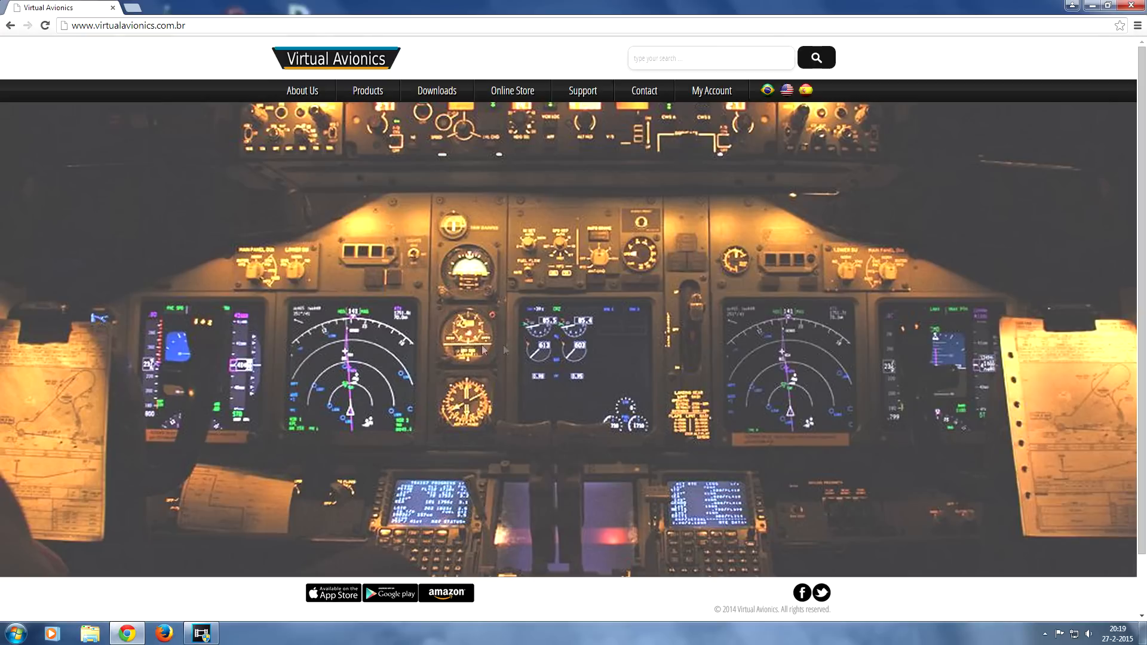
pyautogui.moveTo(410, 330)
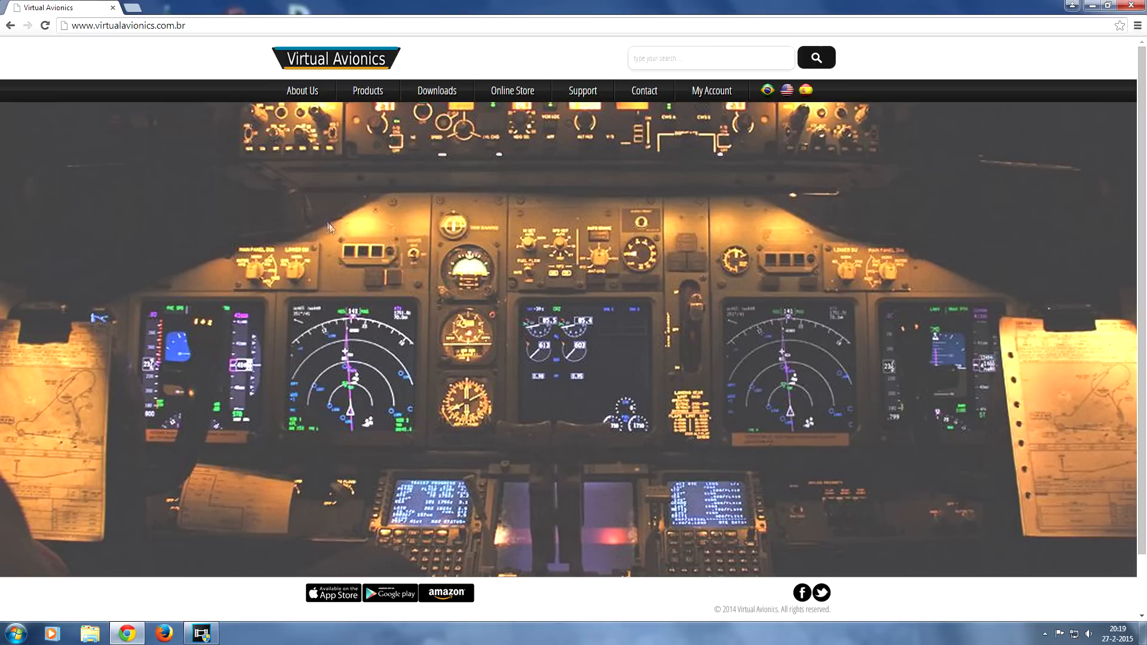
pyautogui.moveTo(260, 57)
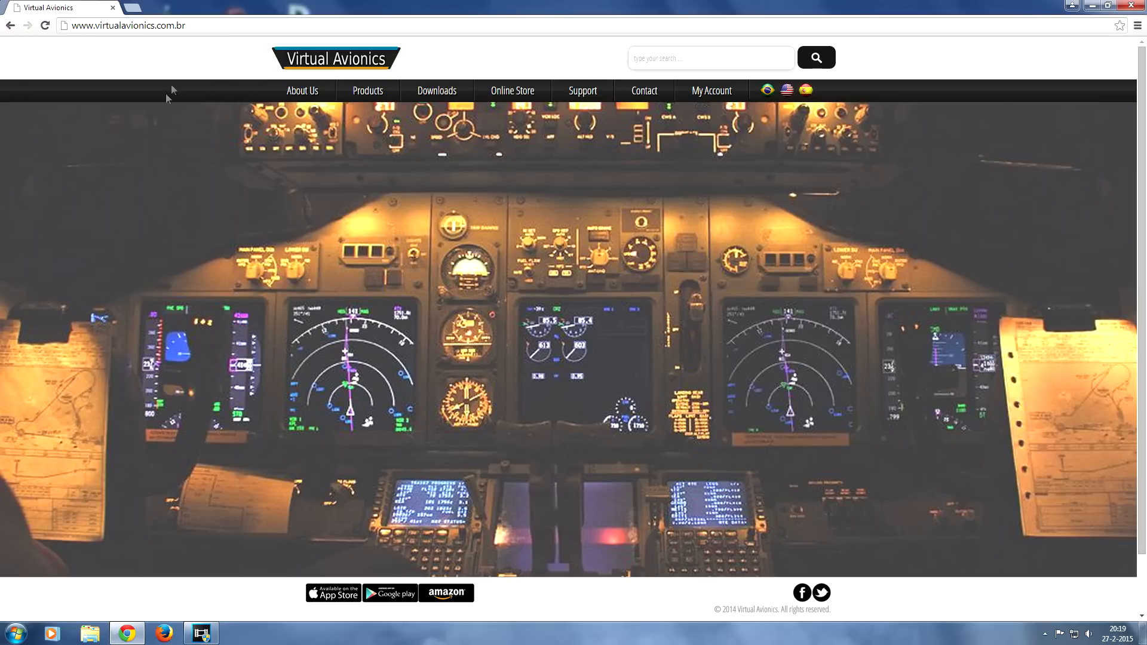
pyautogui.moveTo(409, 251)
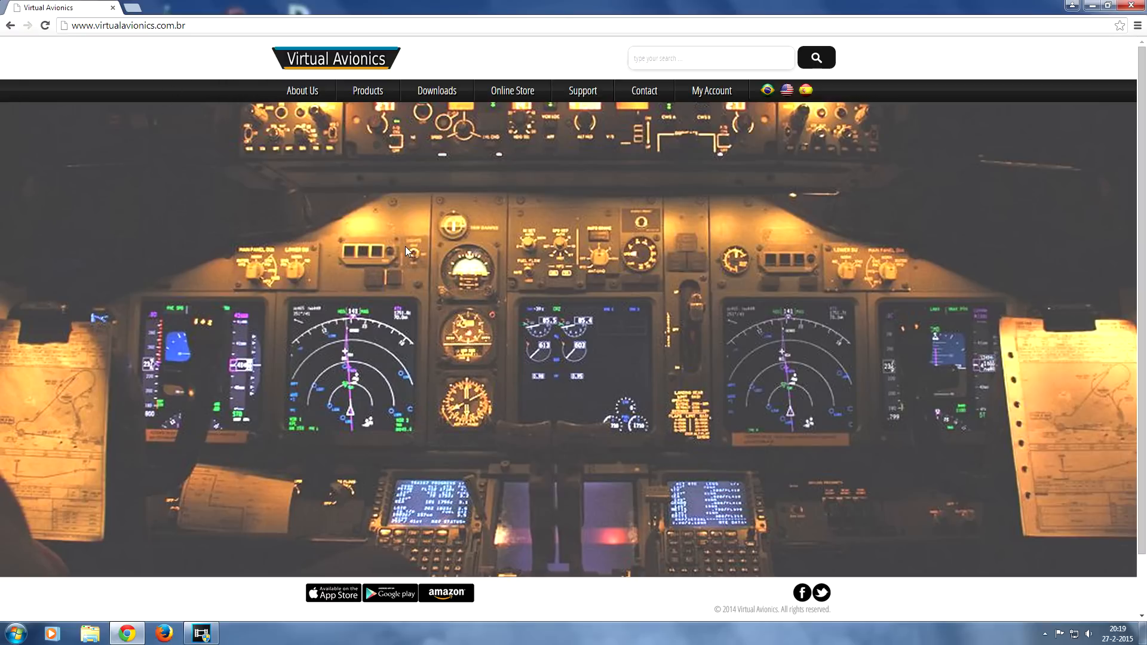
pyautogui.moveTo(502, 268)
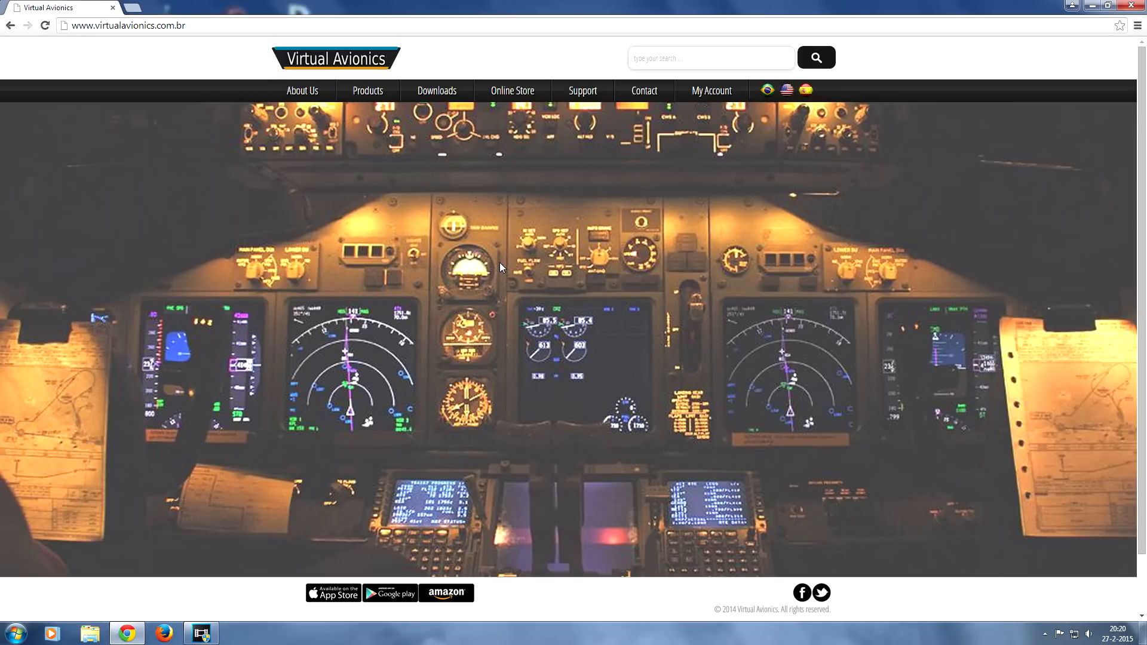
pyautogui.moveTo(212, 578)
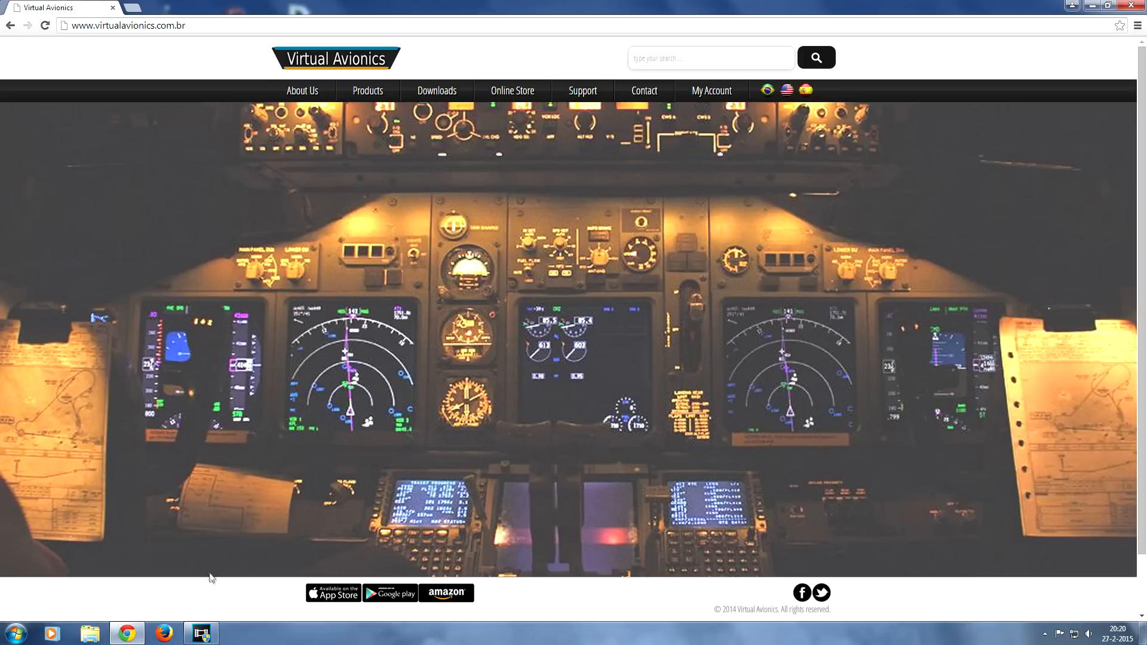
pyautogui.moveTo(302, 611)
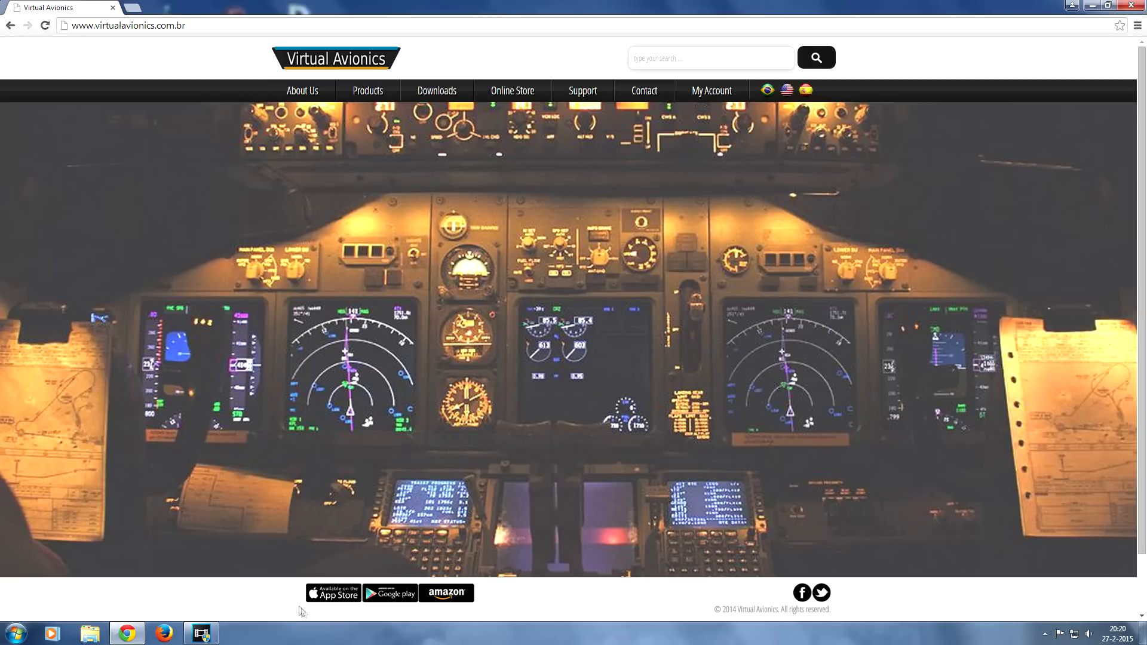
pyautogui.moveTo(390, 593)
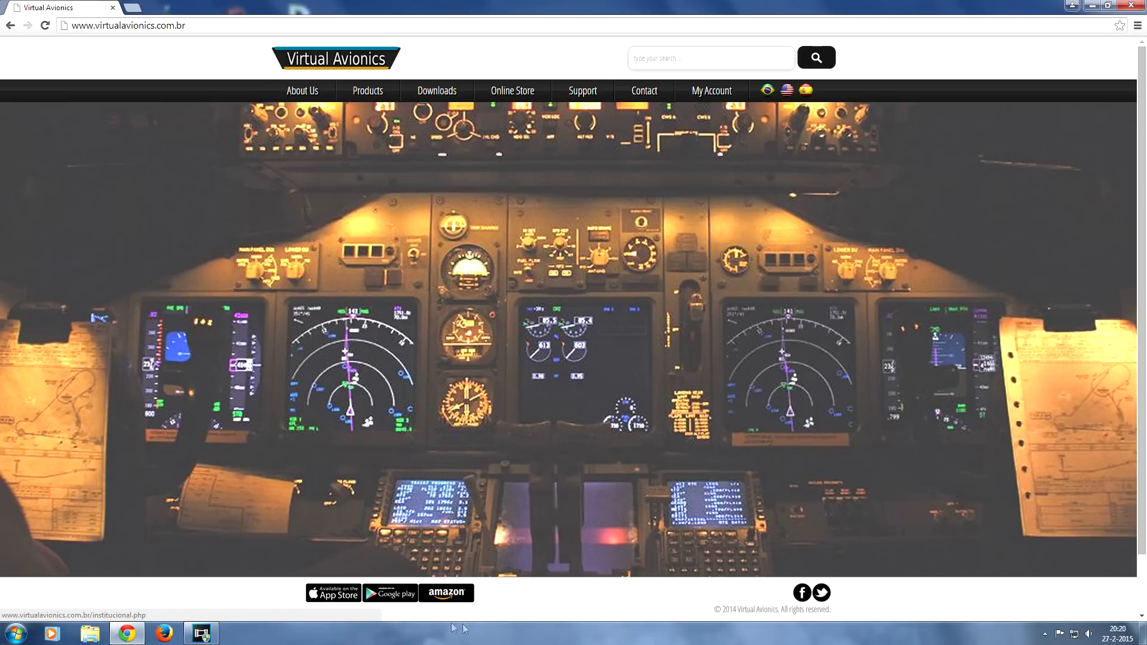
pyautogui.moveTo(444, 498)
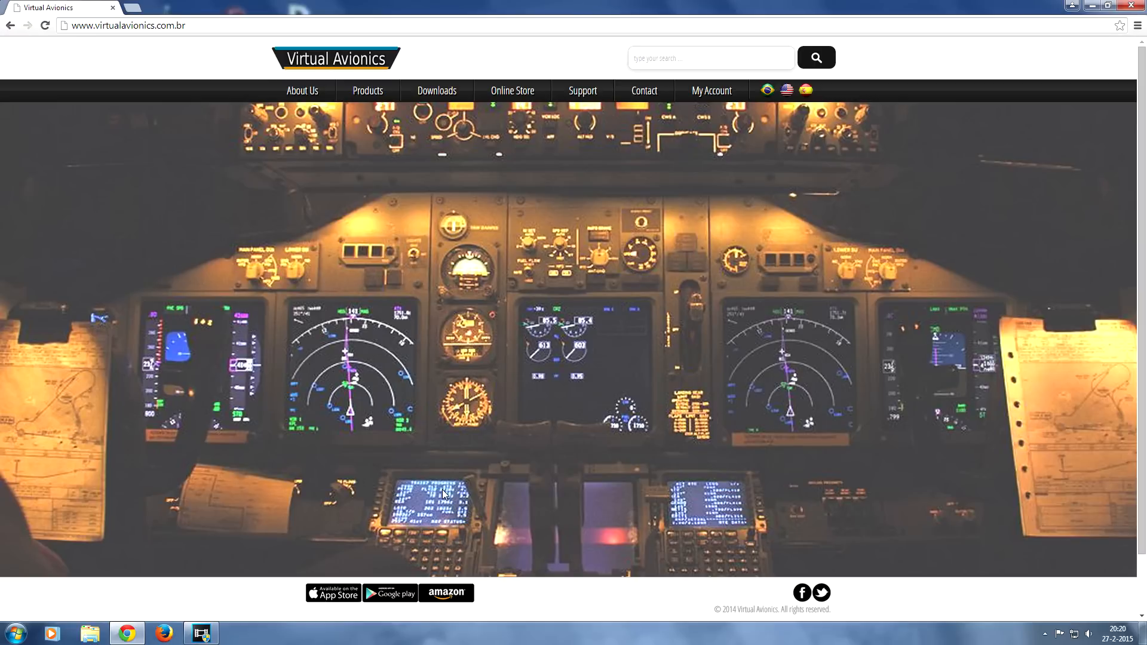
pyautogui.moveTo(437, 474)
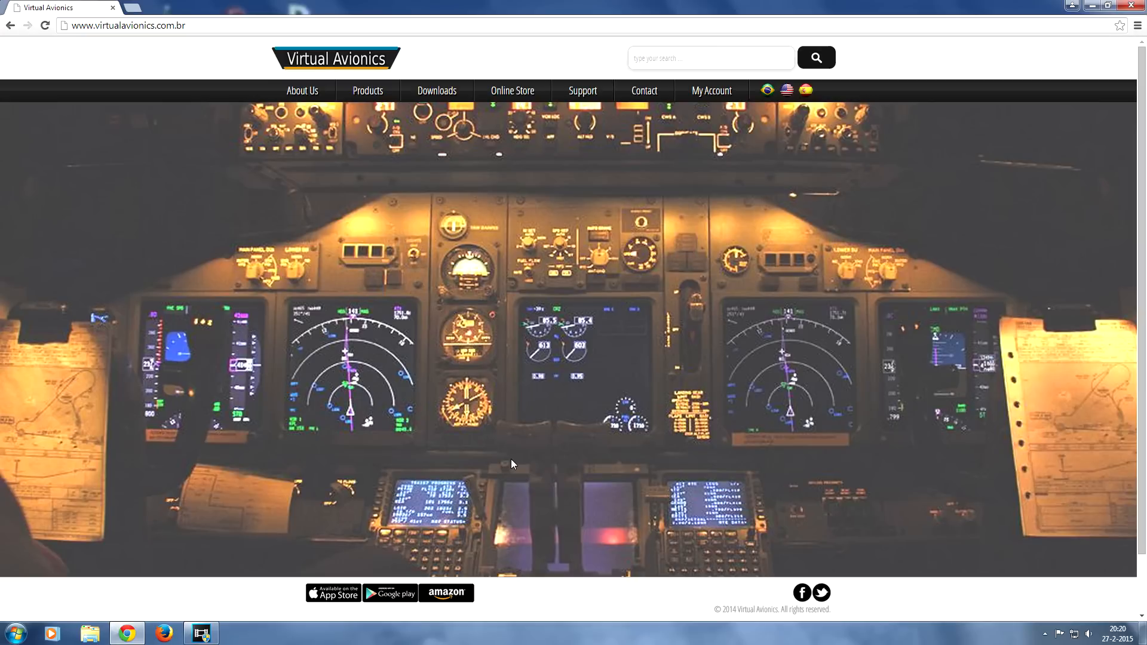
pyautogui.moveTo(496, 424)
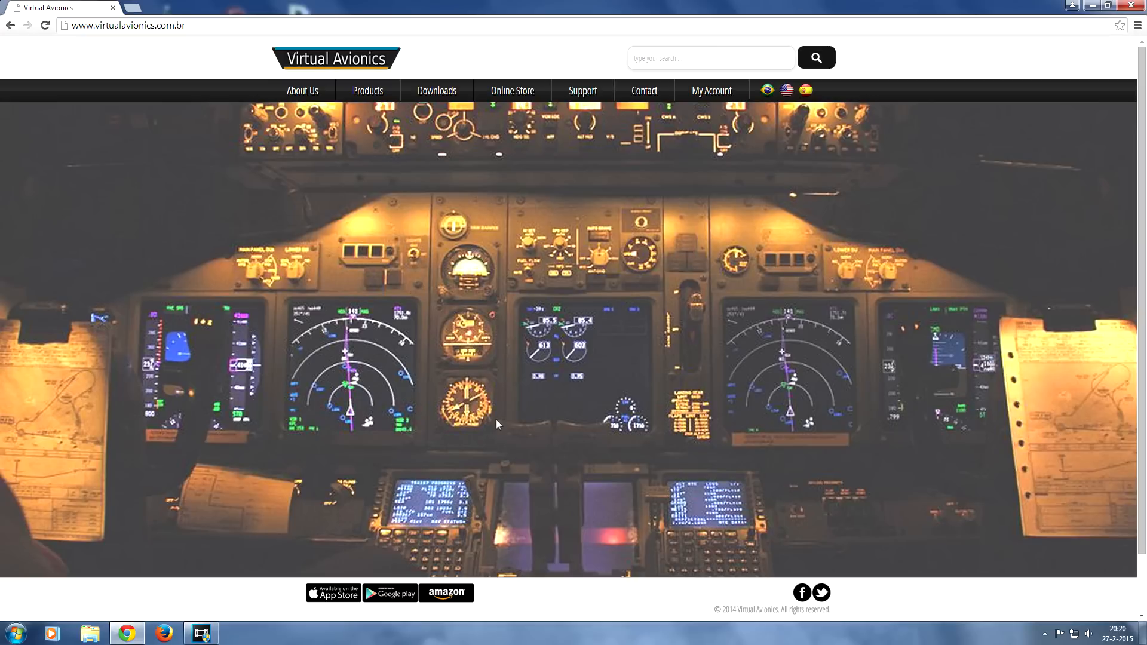
pyautogui.moveTo(185, 19)
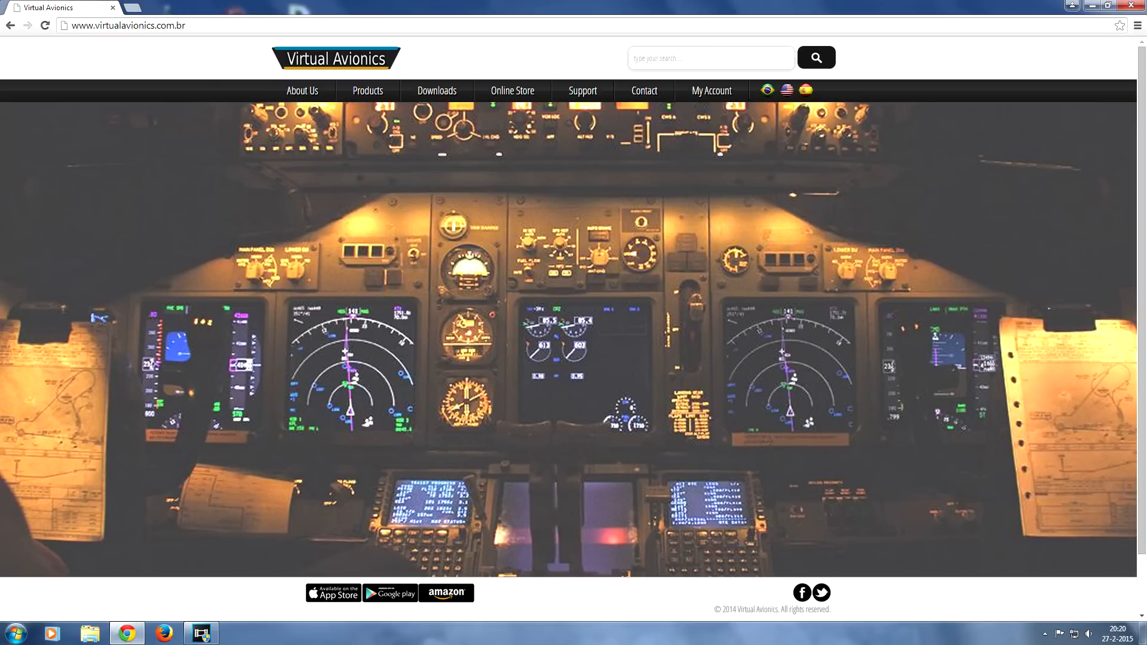
# Switch the Virtual Avionics site to English and request the Products page
pyautogui.click(786, 89)
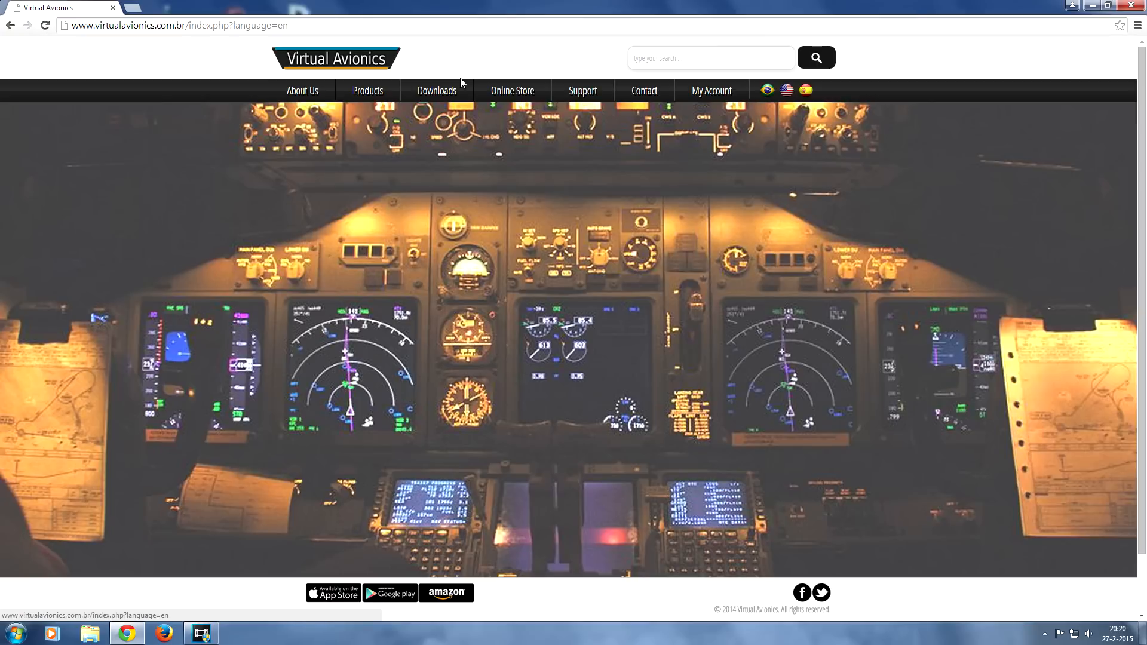
pyautogui.moveTo(557, 112)
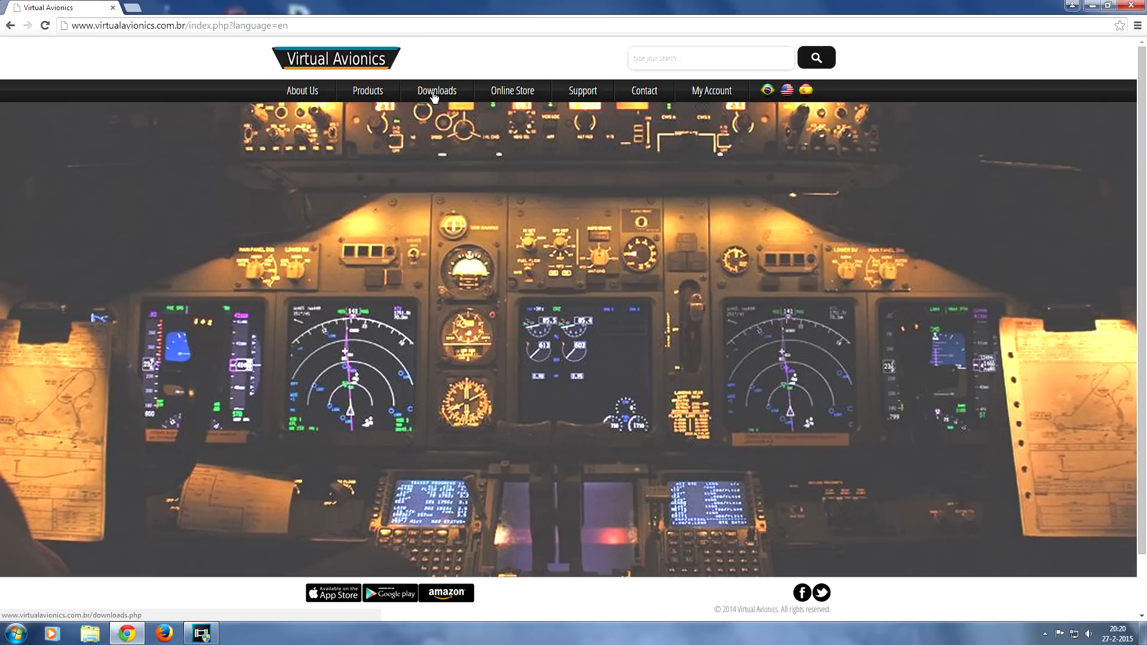
pyautogui.click(368, 91)
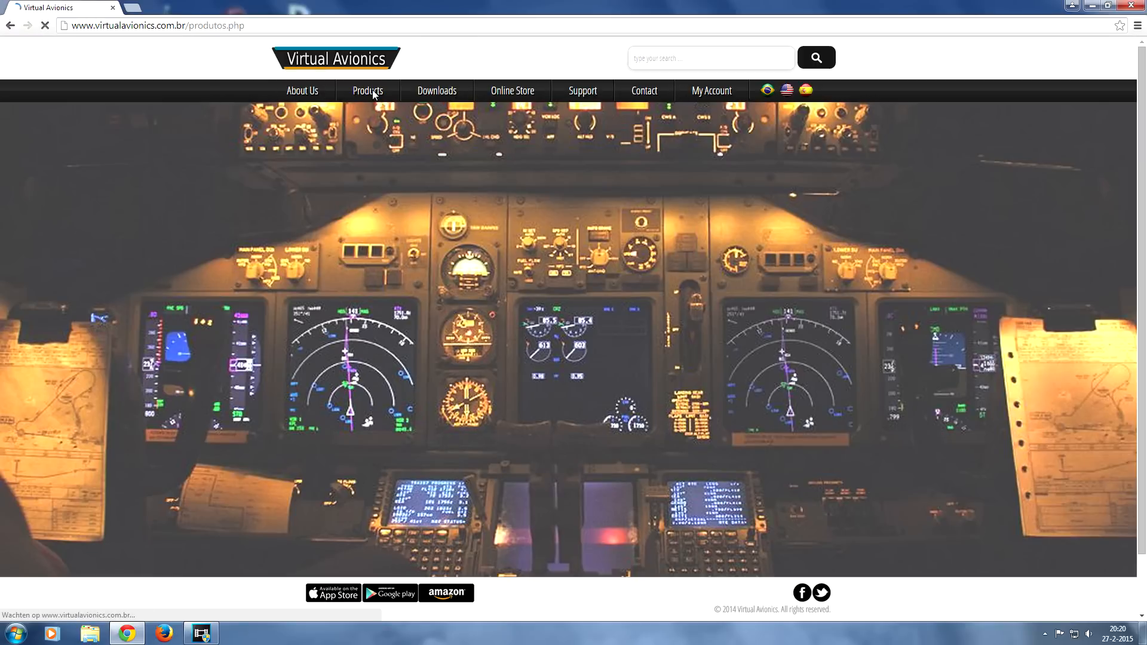
# Load the Products page showing the CDU, yoke and MCP product grid
pyautogui.click(368, 91)
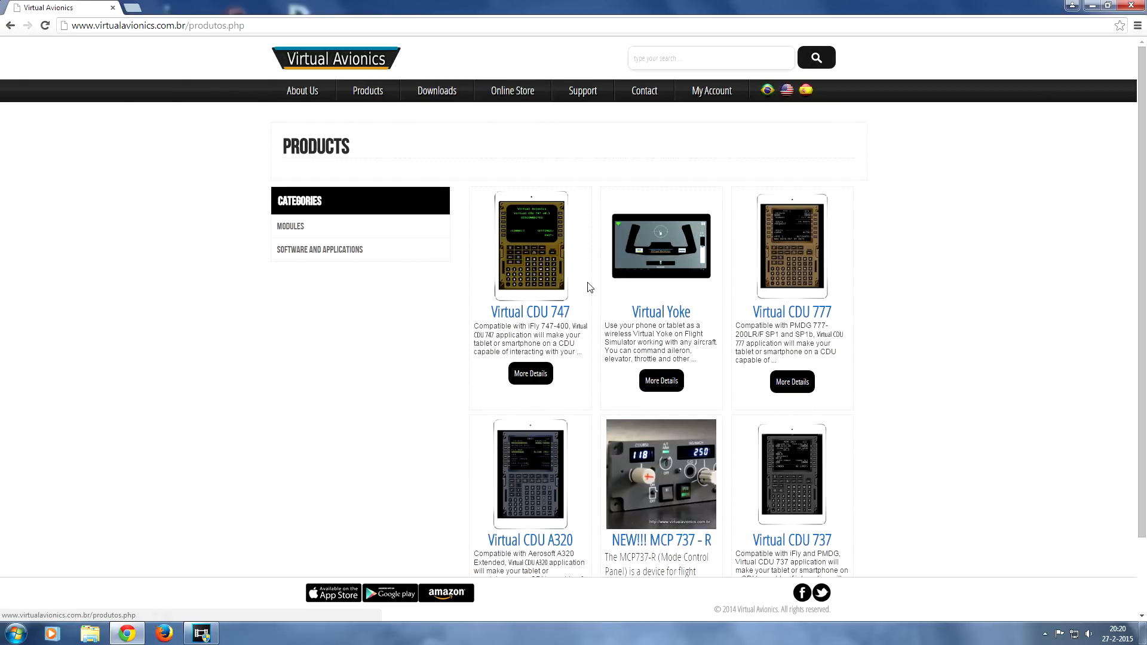
pyautogui.moveTo(870, 351)
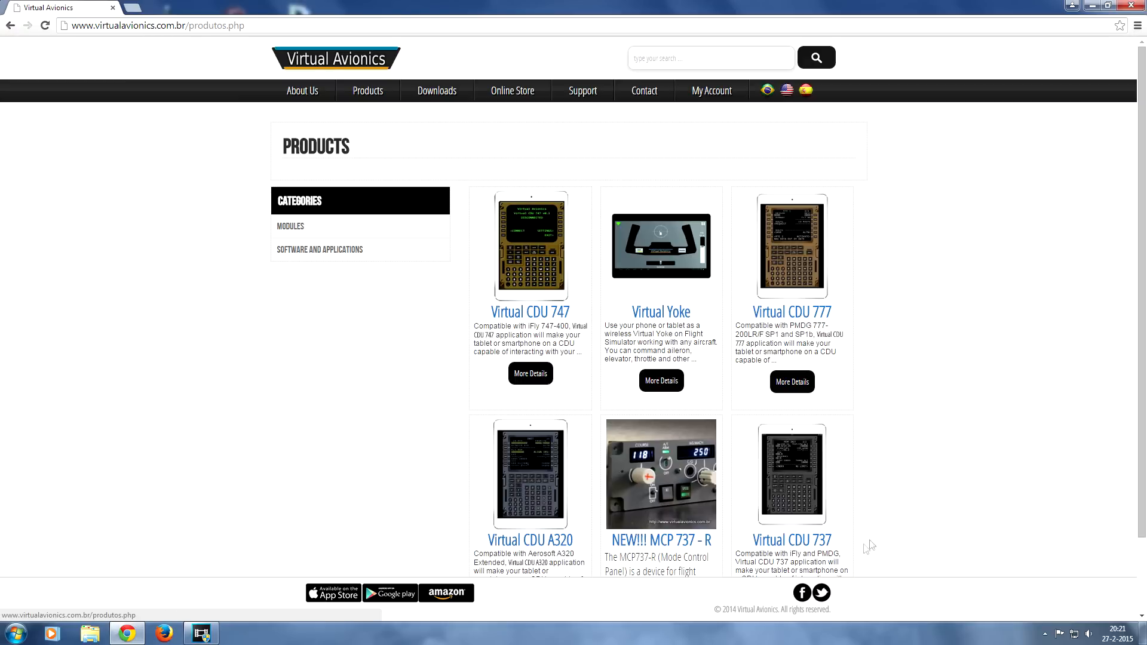
pyautogui.moveTo(448, 69)
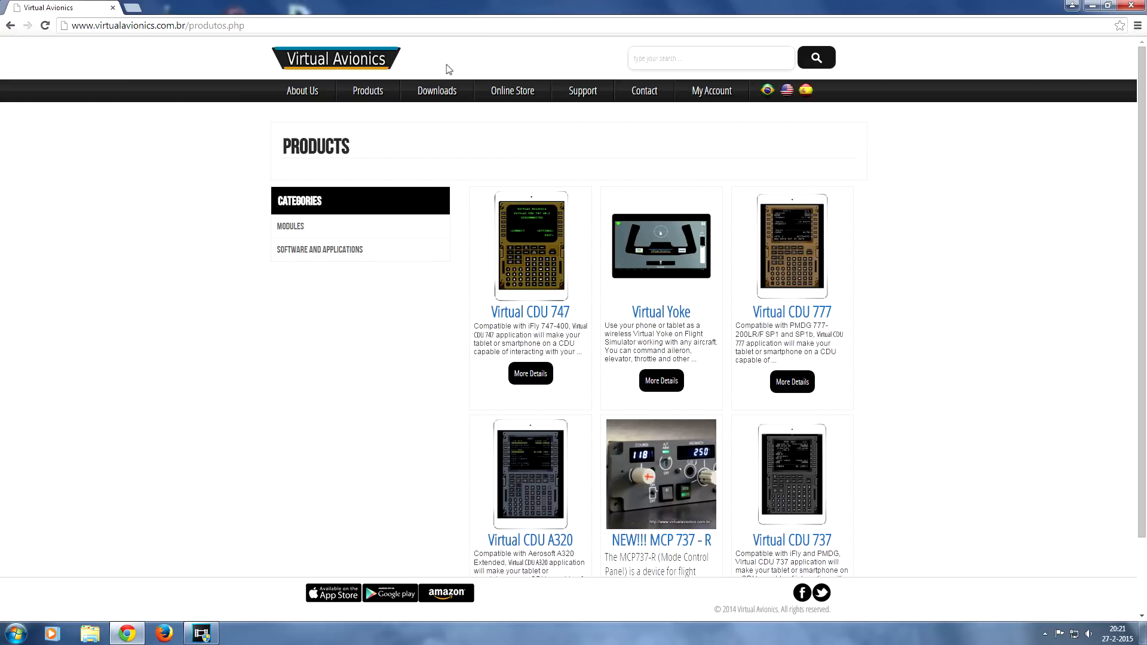
pyautogui.moveTo(437, 90)
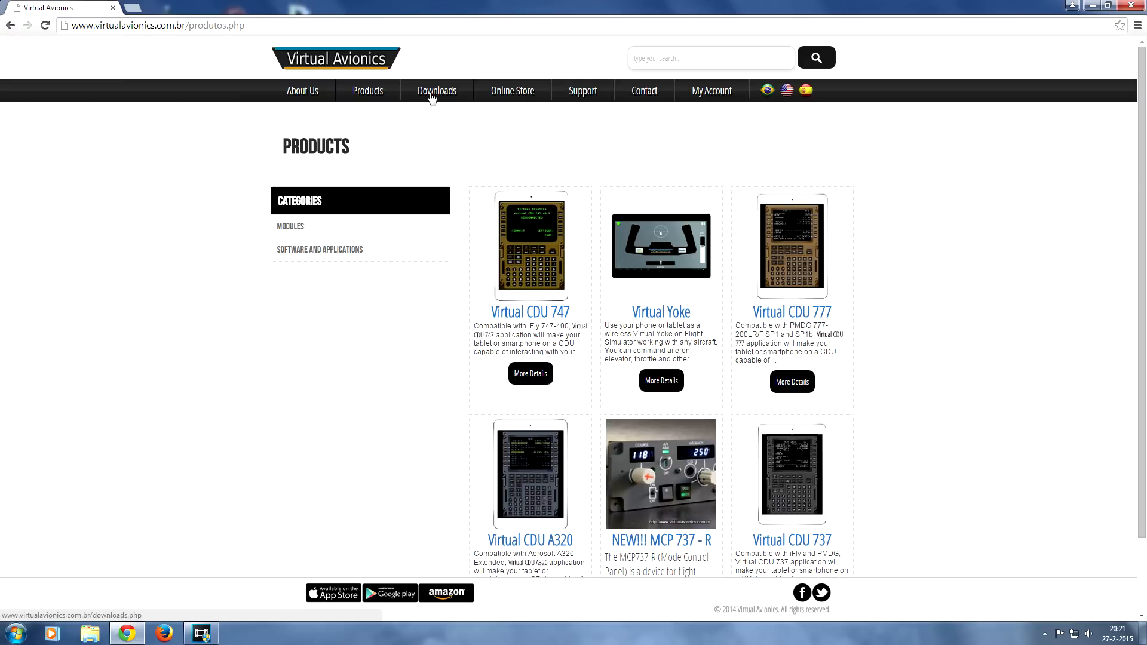
# Go to the Virtual Avionics Downloads page with its email and password login
pyautogui.click(436, 91)
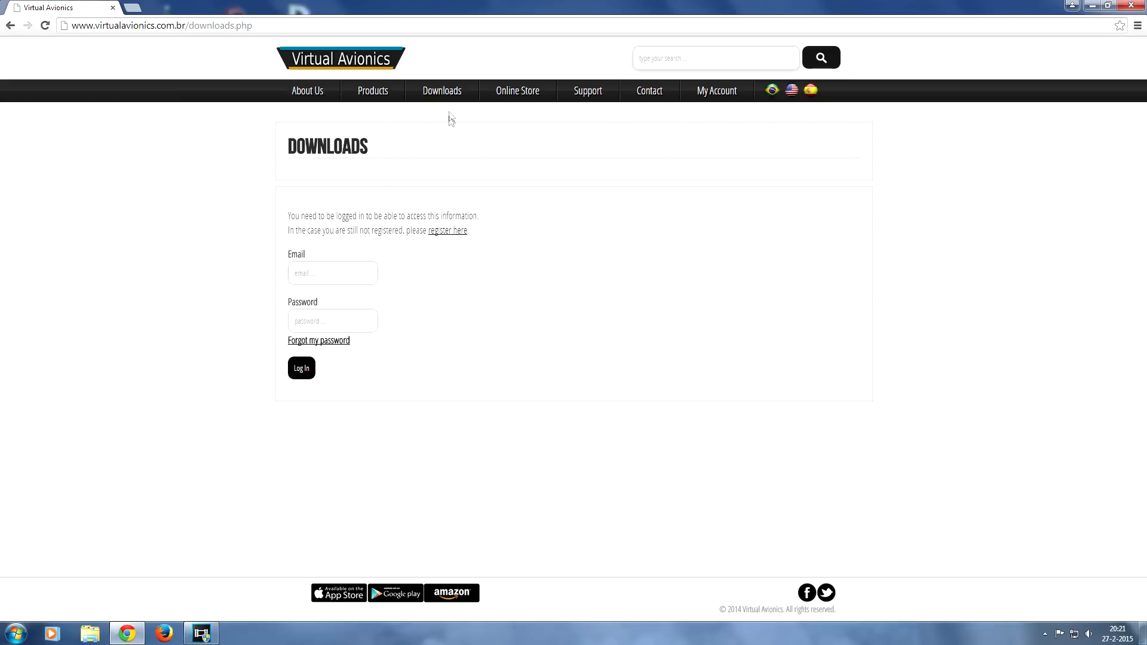
pyautogui.moveTo(313, 291)
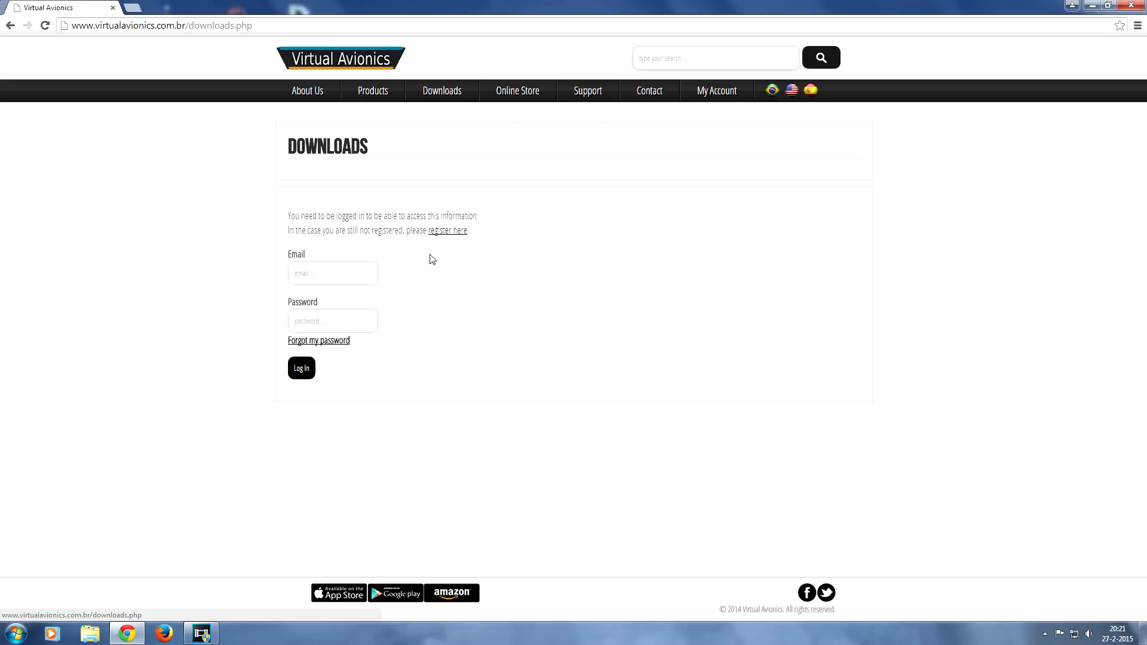
pyautogui.moveTo(974, 463)
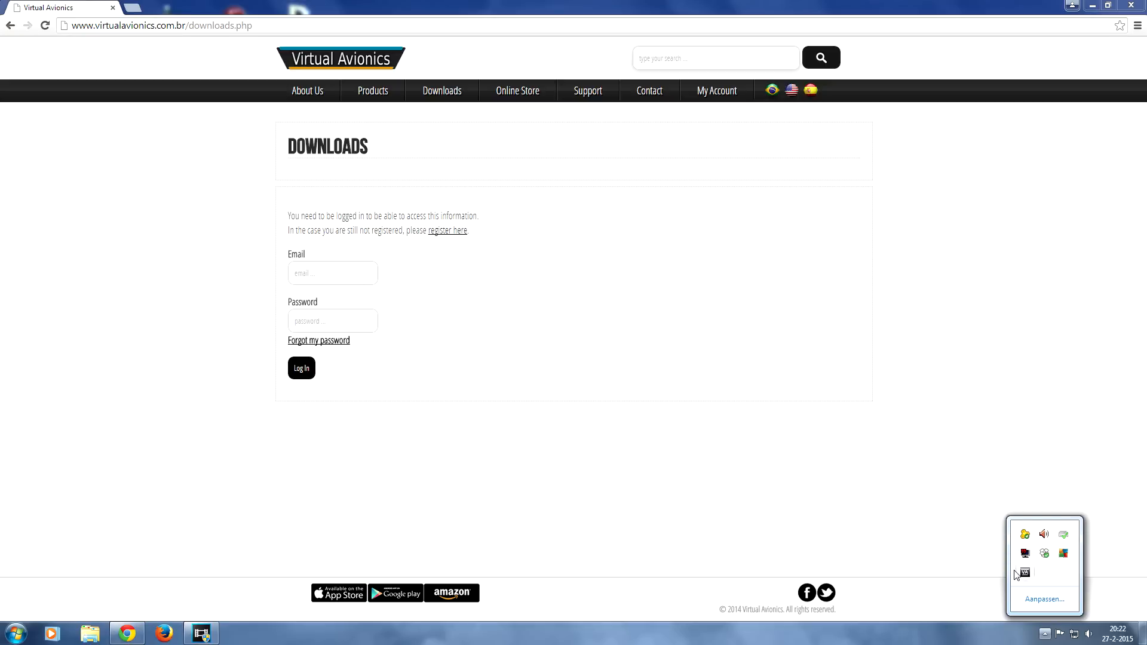
pyautogui.moveTo(1023, 573)
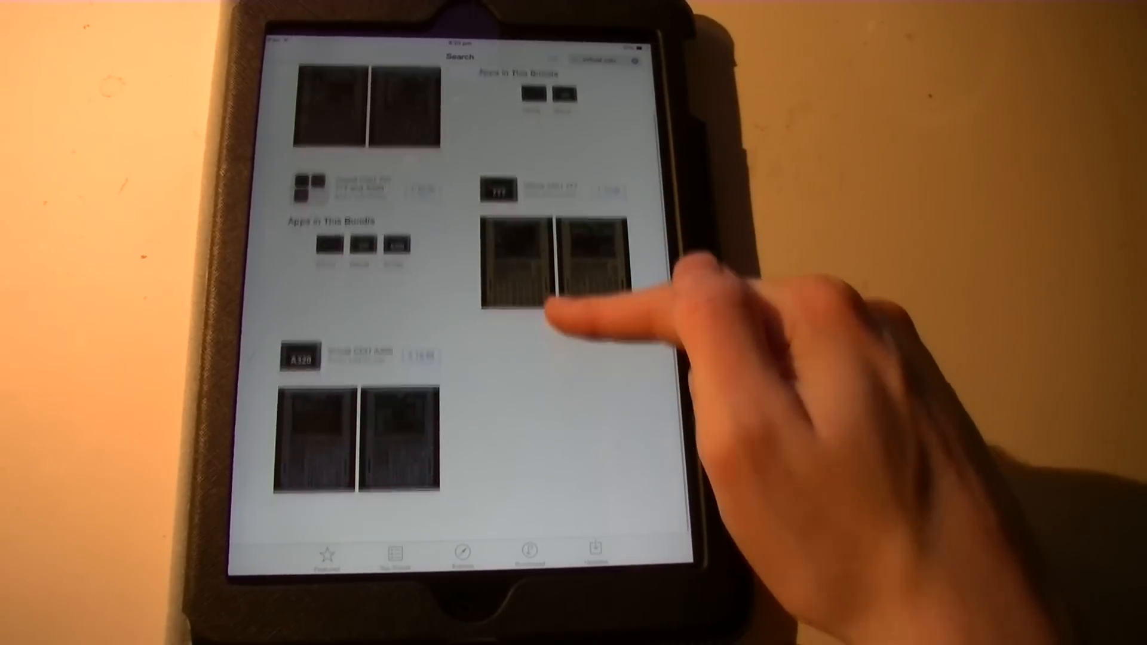
# Scroll through the Virtual CDU 737, 777, A320 and bundle search results
pyautogui.scroll(-3)
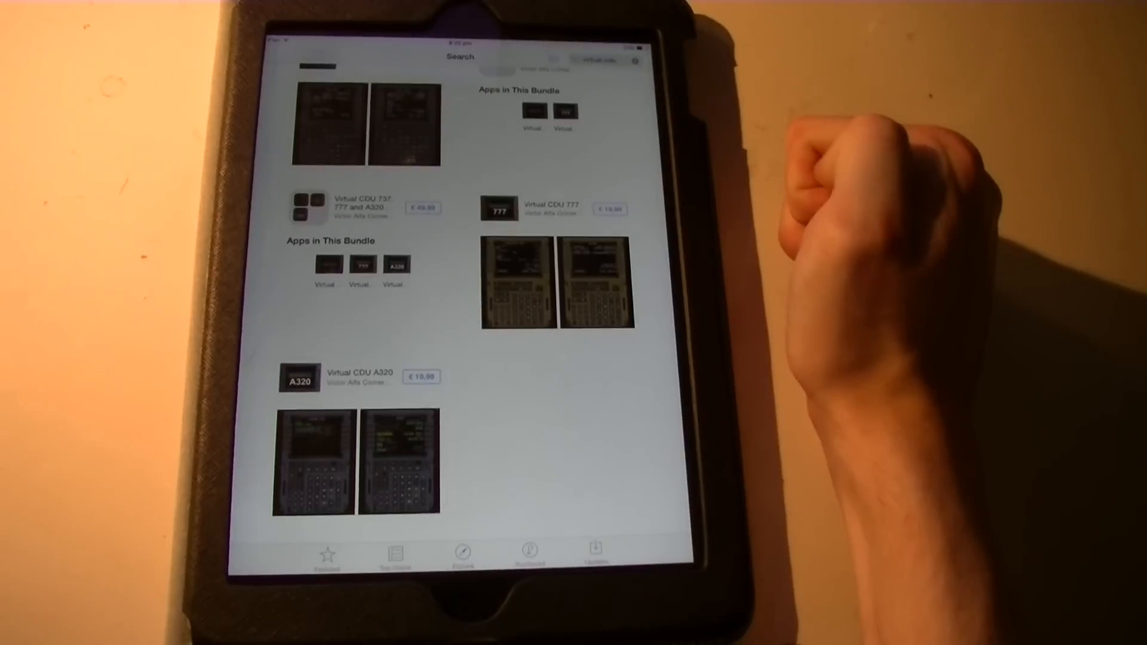
pyautogui.scroll(-3)
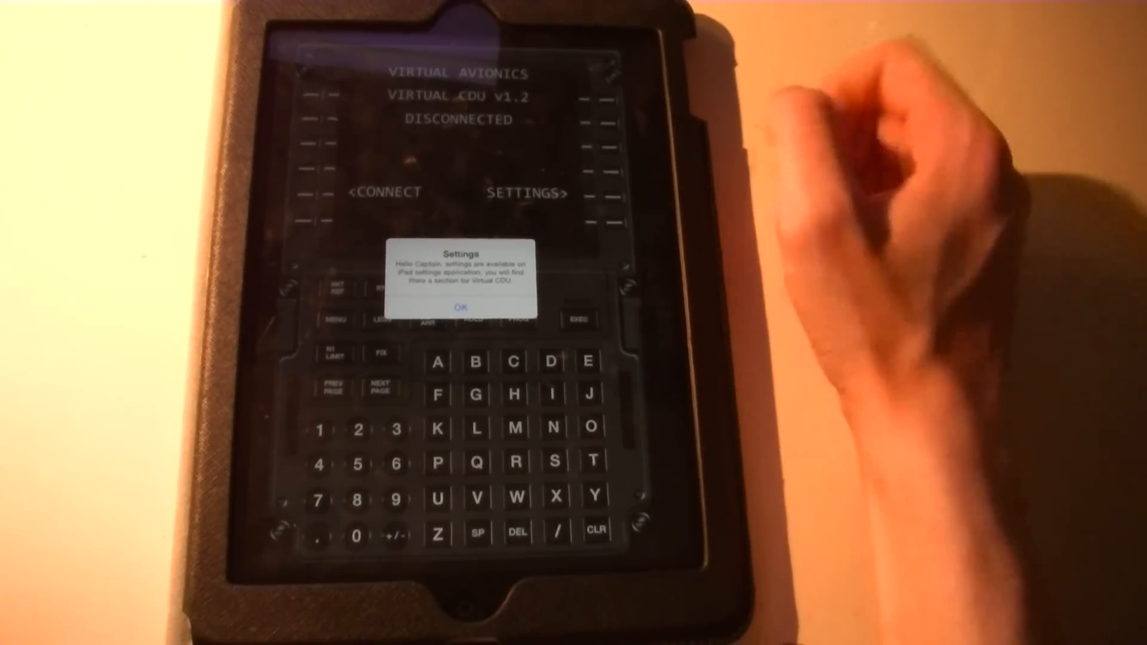
# Dismiss the settings notice and open the Virtual CDU section in iOS Settings
pyautogui.click(459, 305)
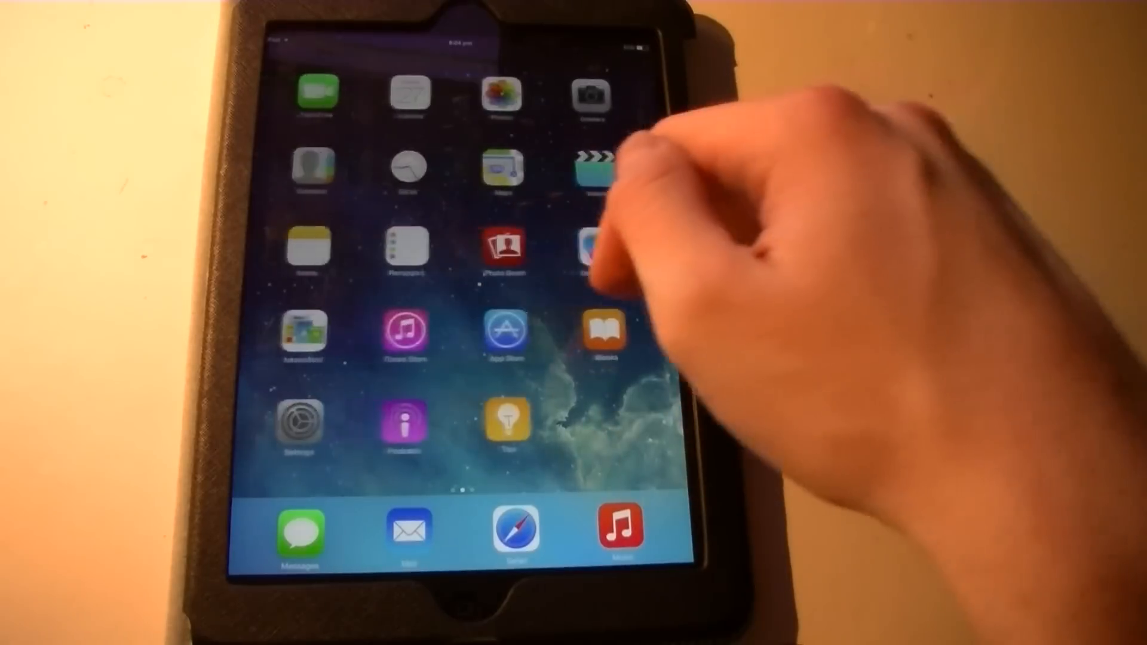
pyautogui.click(296, 425)
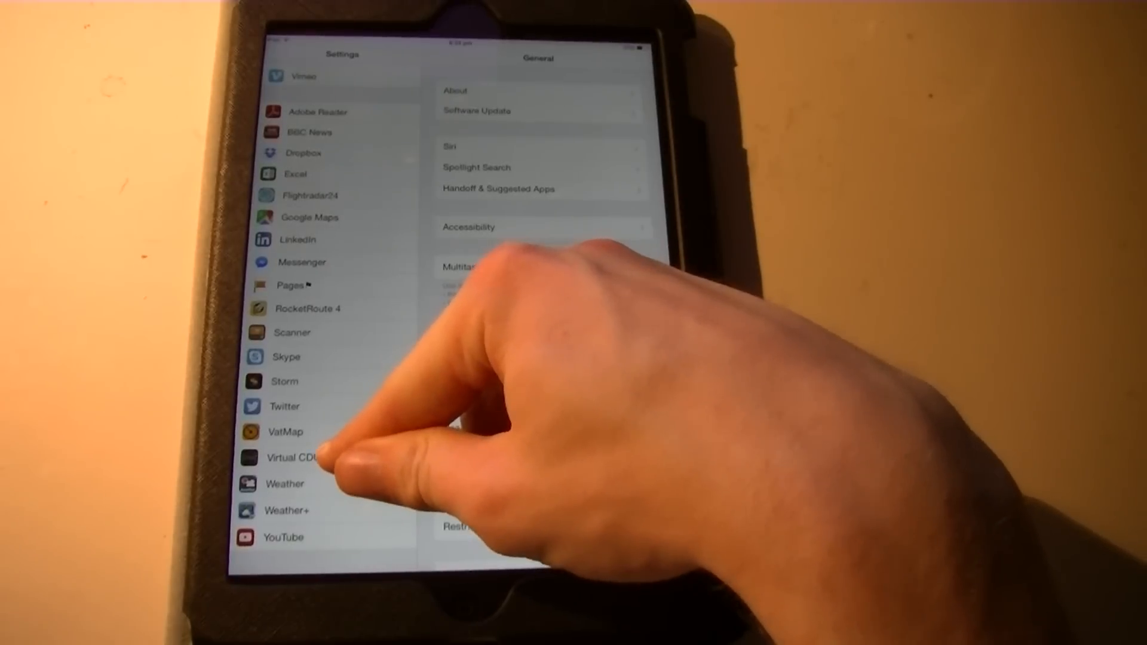
pyautogui.click(300, 457)
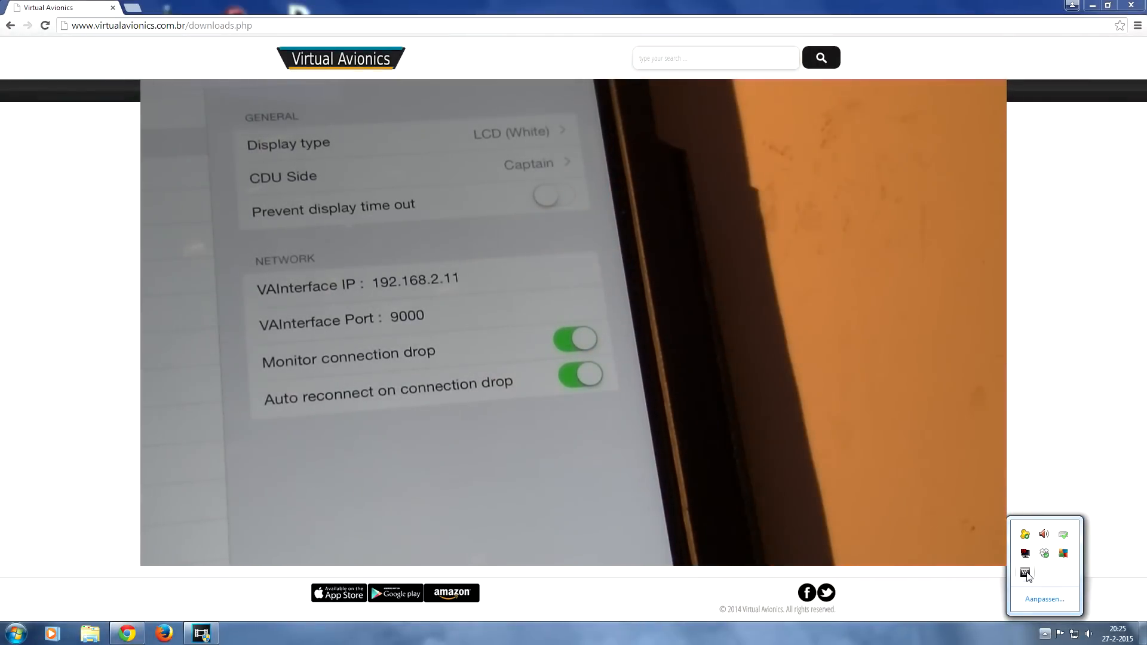
pyautogui.moveTo(1026, 573)
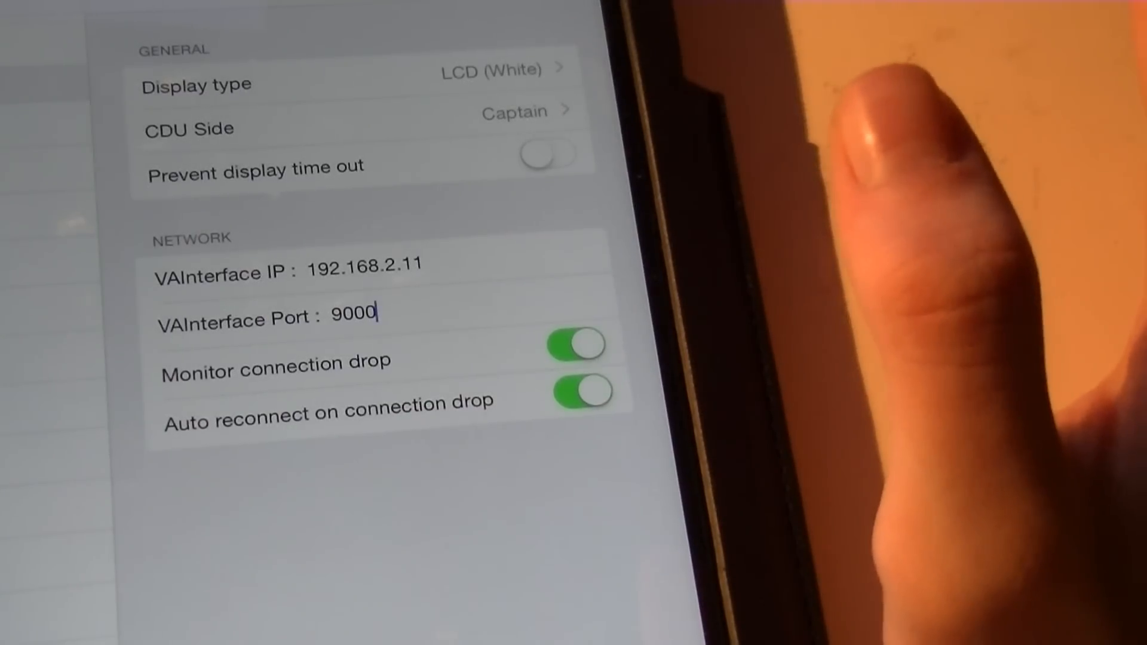
pyautogui.moveTo(724, 344)
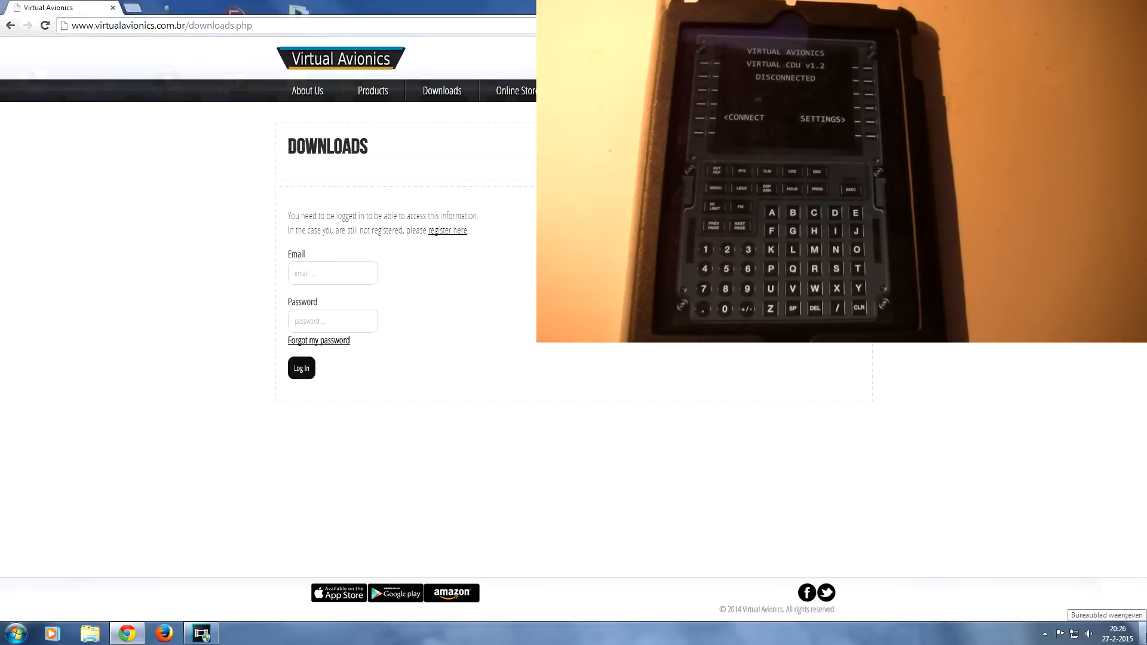
# Show the Virtual Avionics About Us page in Chrome
pyautogui.click(307, 91)
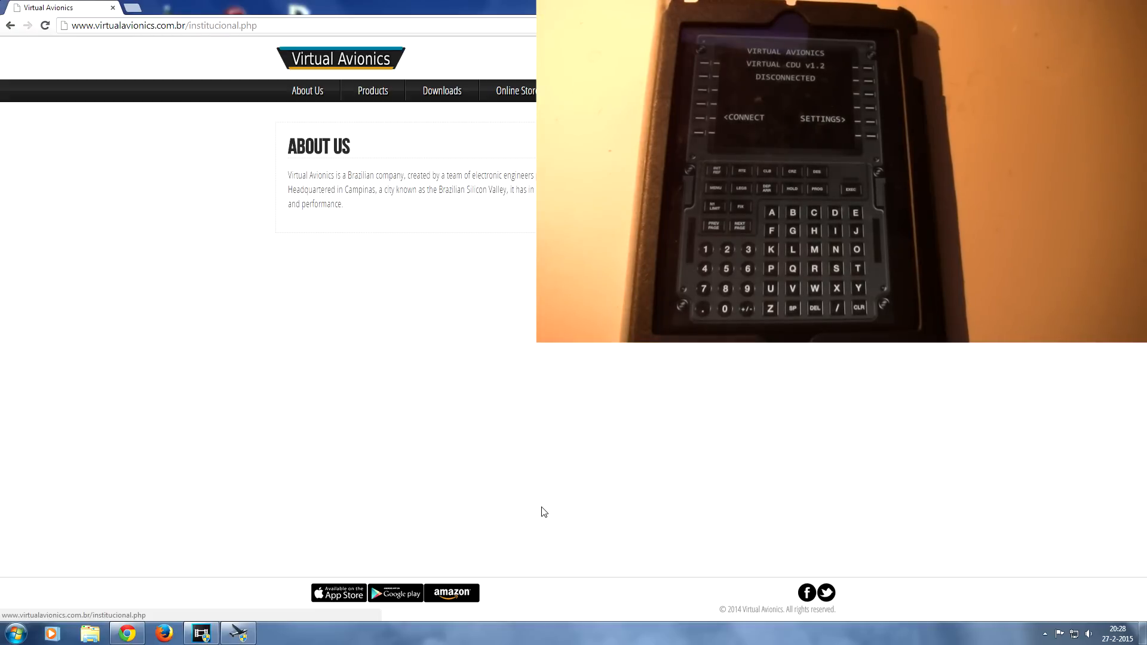
pyautogui.moveTo(666, 508)
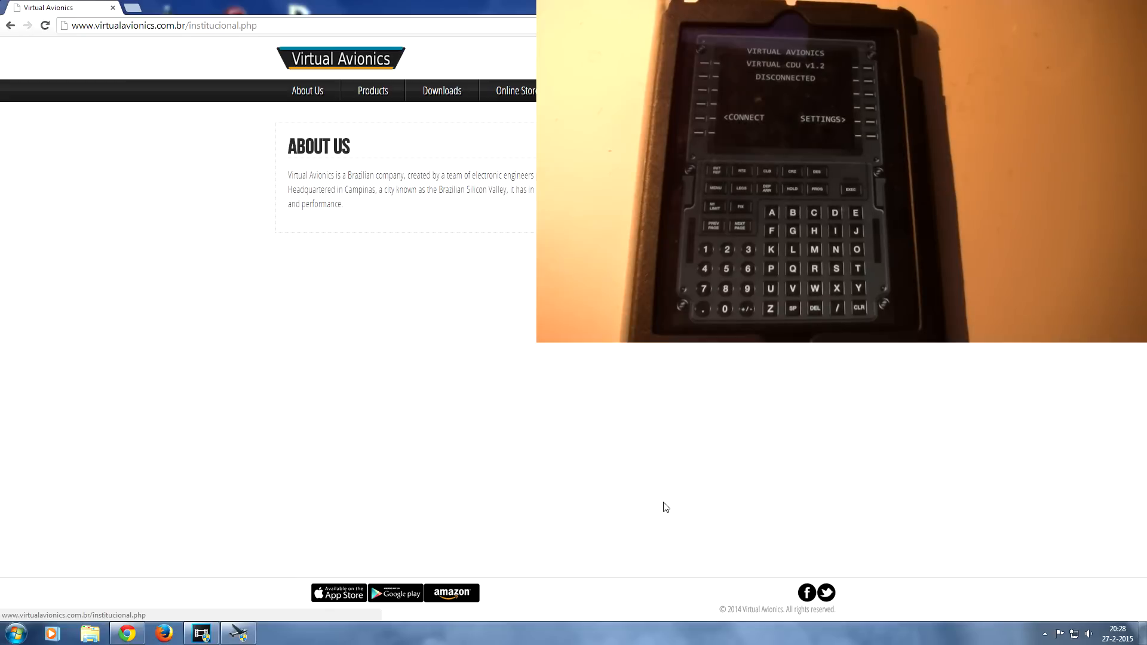
# Open the Control Panel from the Virtual Avionics tray icon menu
pyautogui.click(1045, 633)
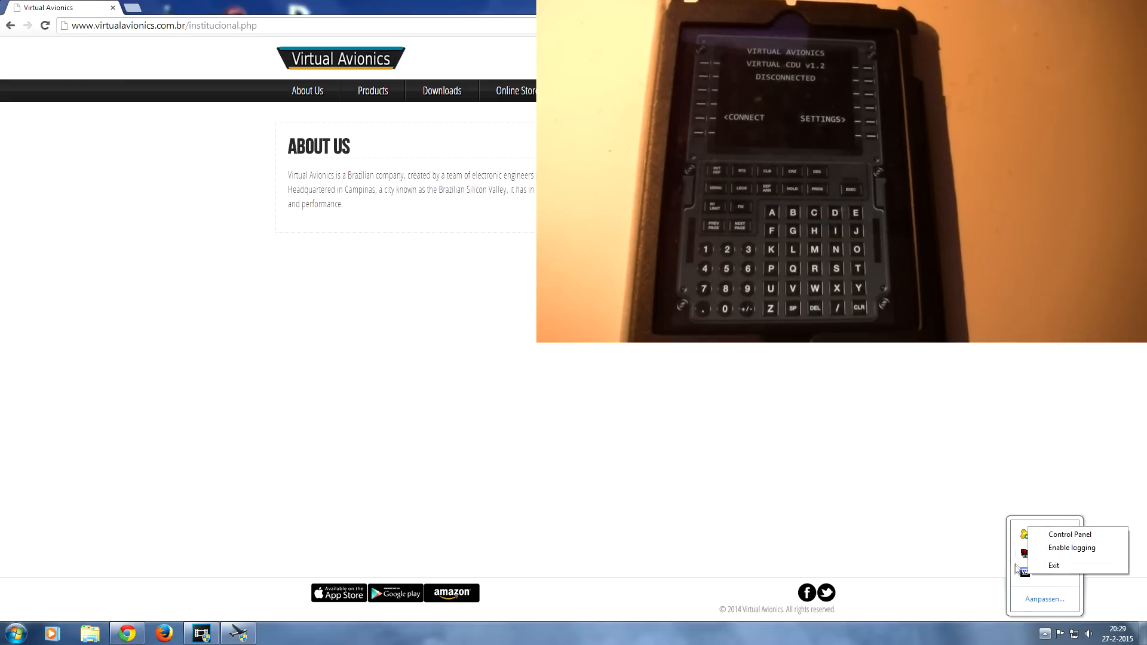
pyautogui.click(1069, 535)
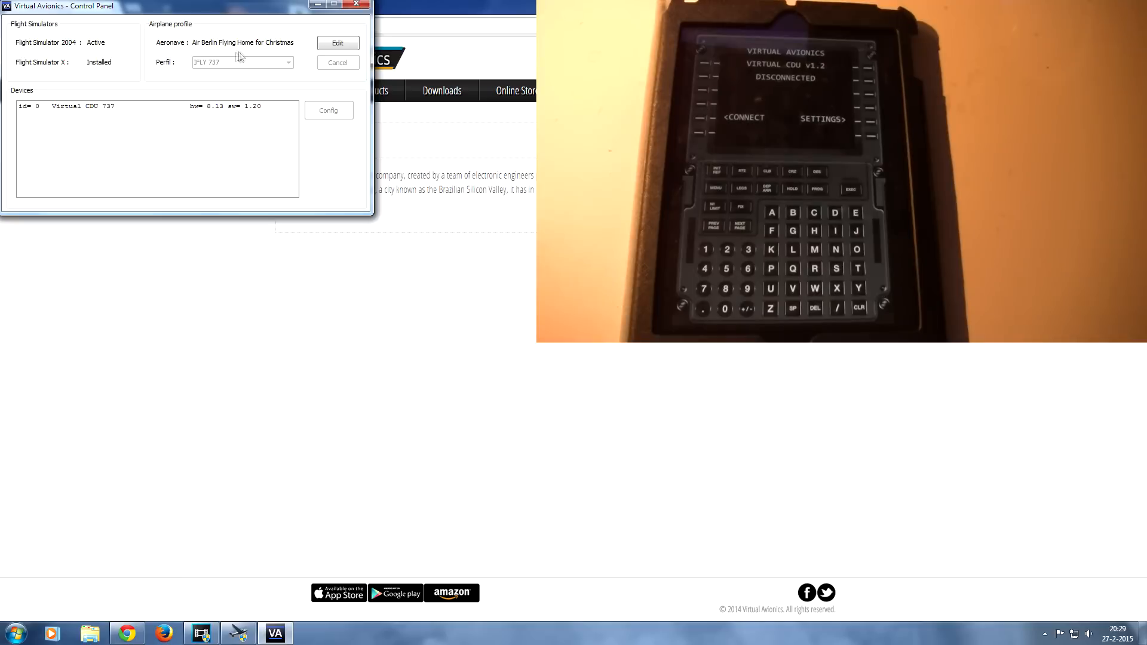
pyautogui.moveTo(293, 52)
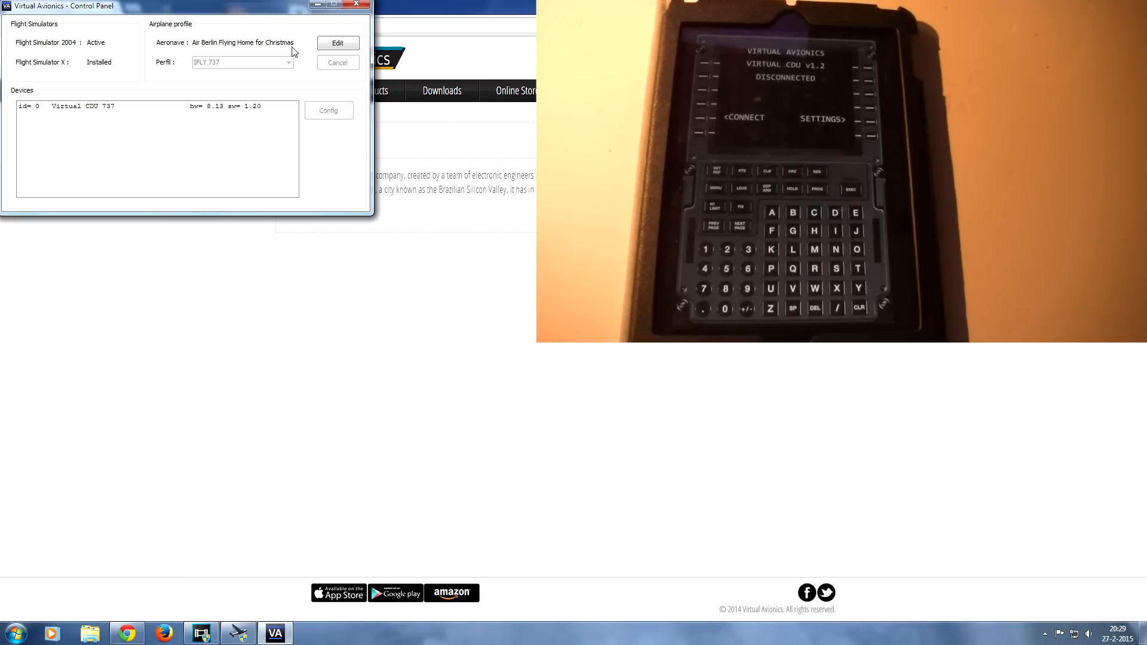
pyautogui.moveTo(297, 56)
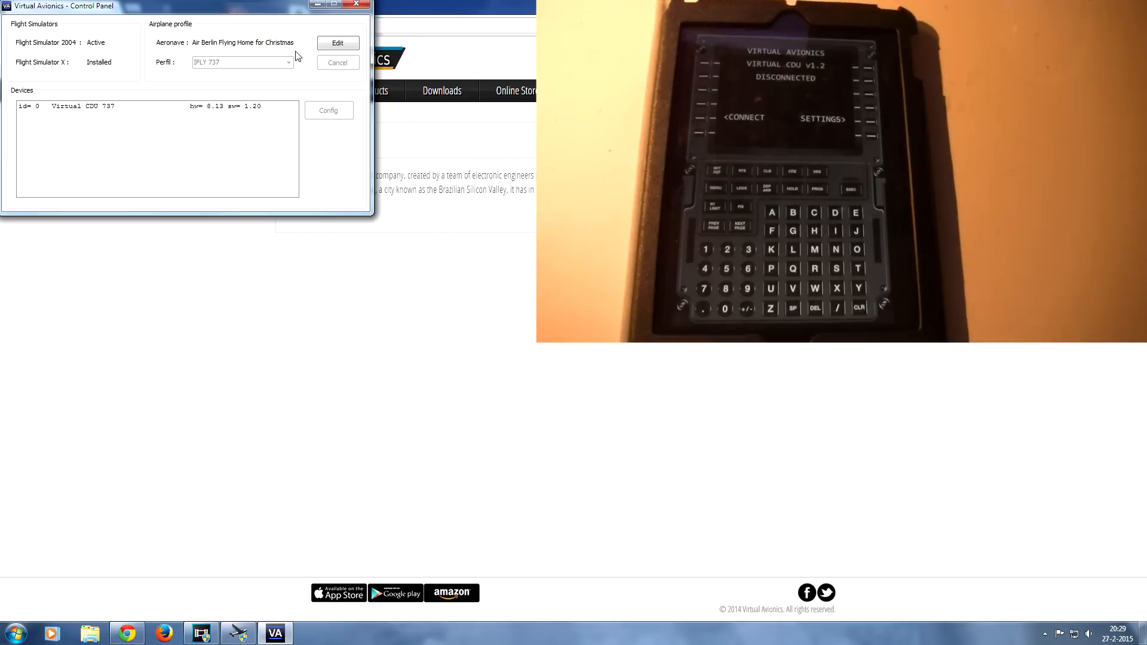